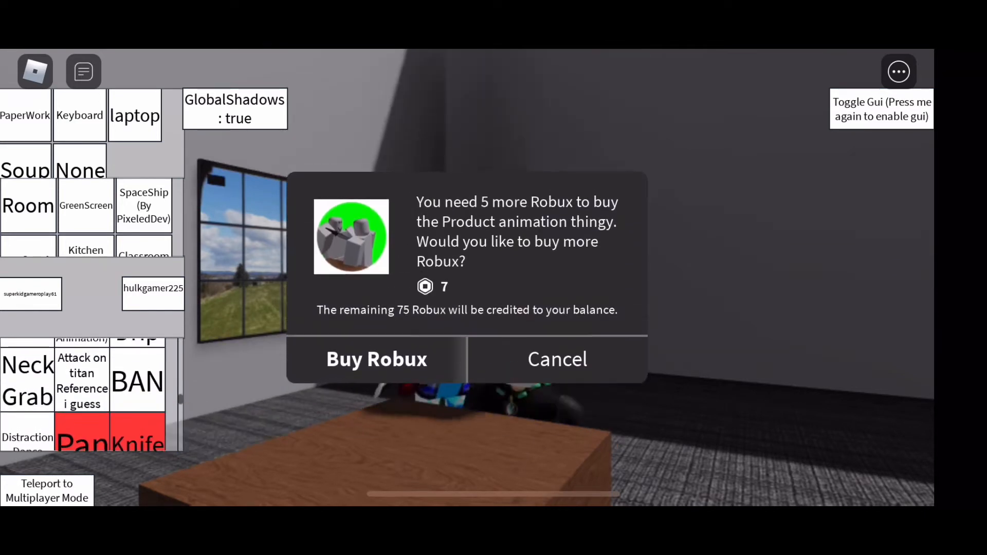
- Cancel the Robux purchase prompt and have the avatar perform the Goku Drip animation
click(556, 360)
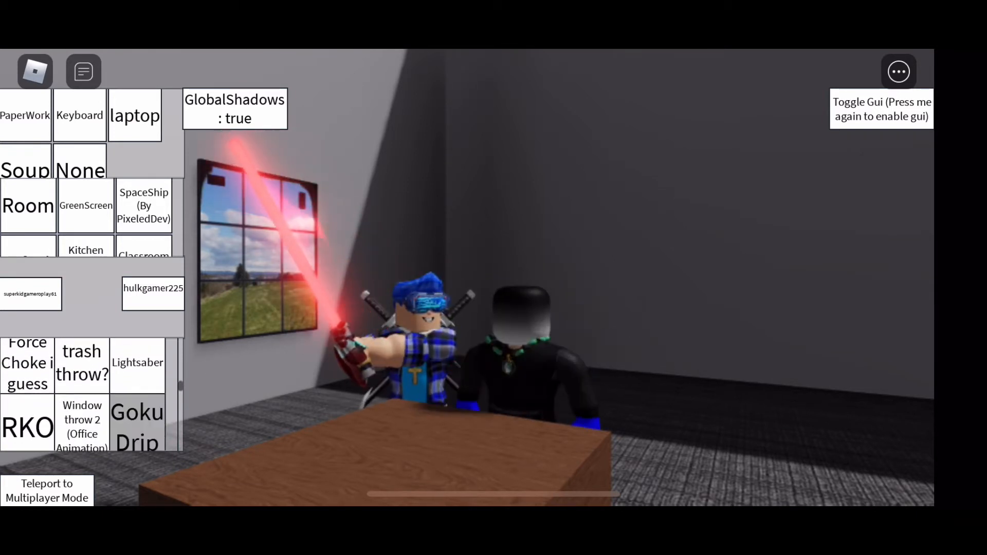
click(137, 426)
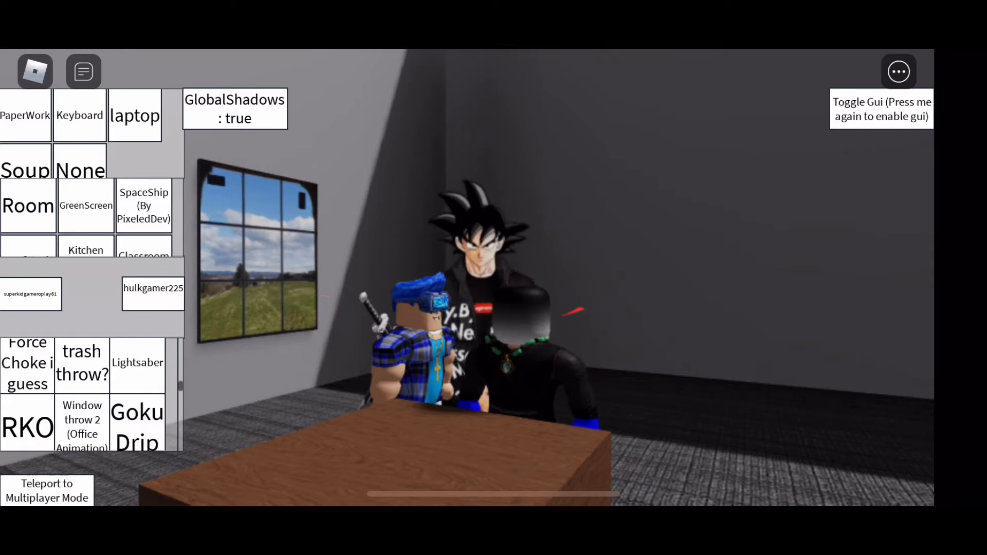